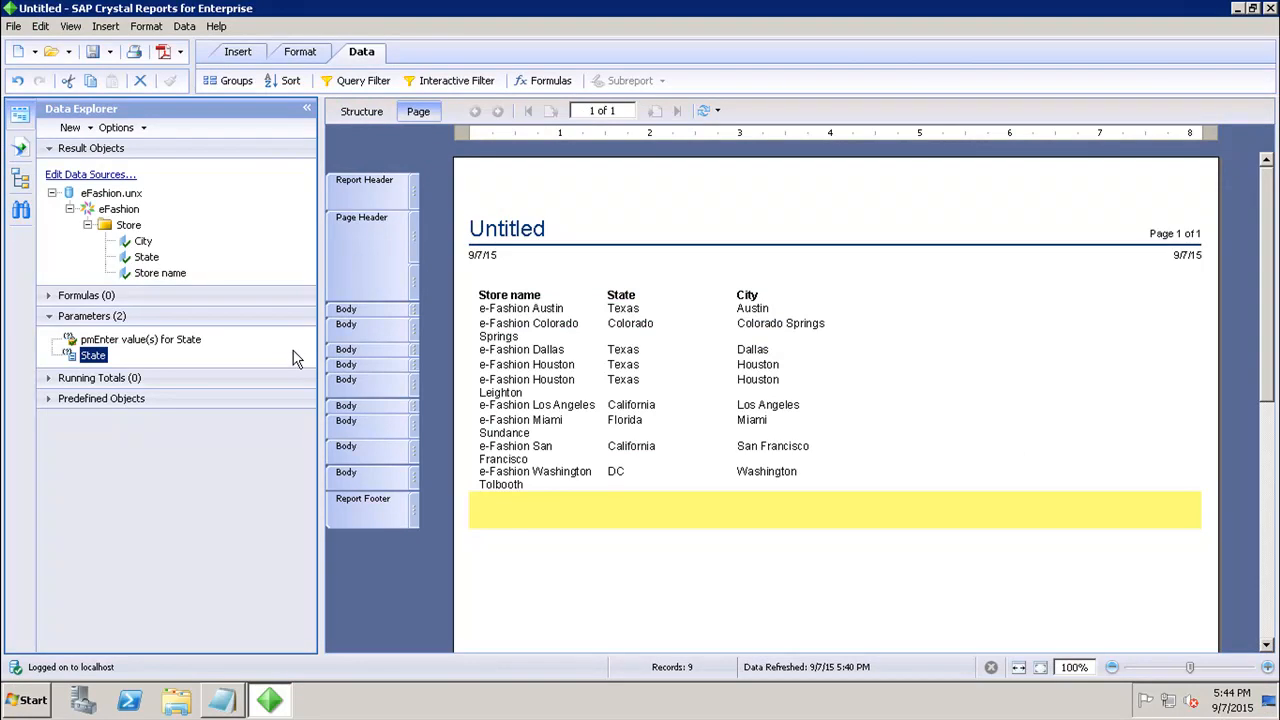
mouse_move(293, 345)
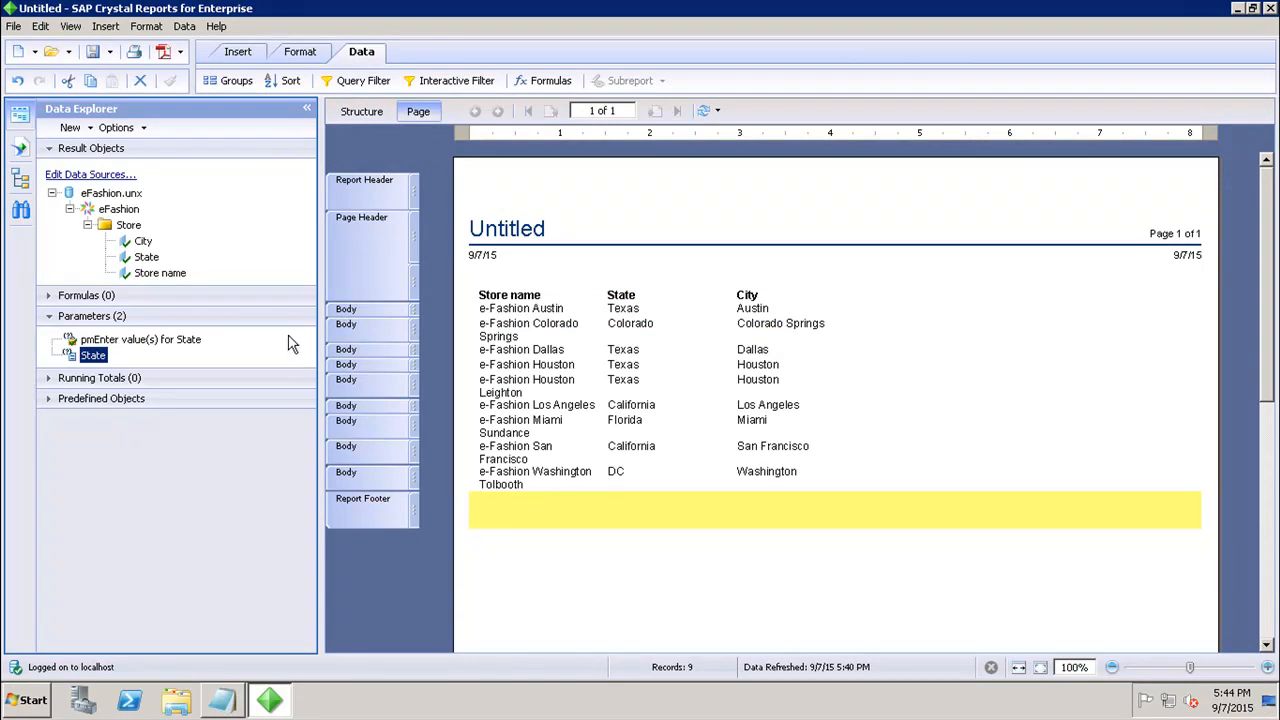
Step: Right-click the State parameter in Data Explorer to reveal the New Parameter option
right_click(93, 355)
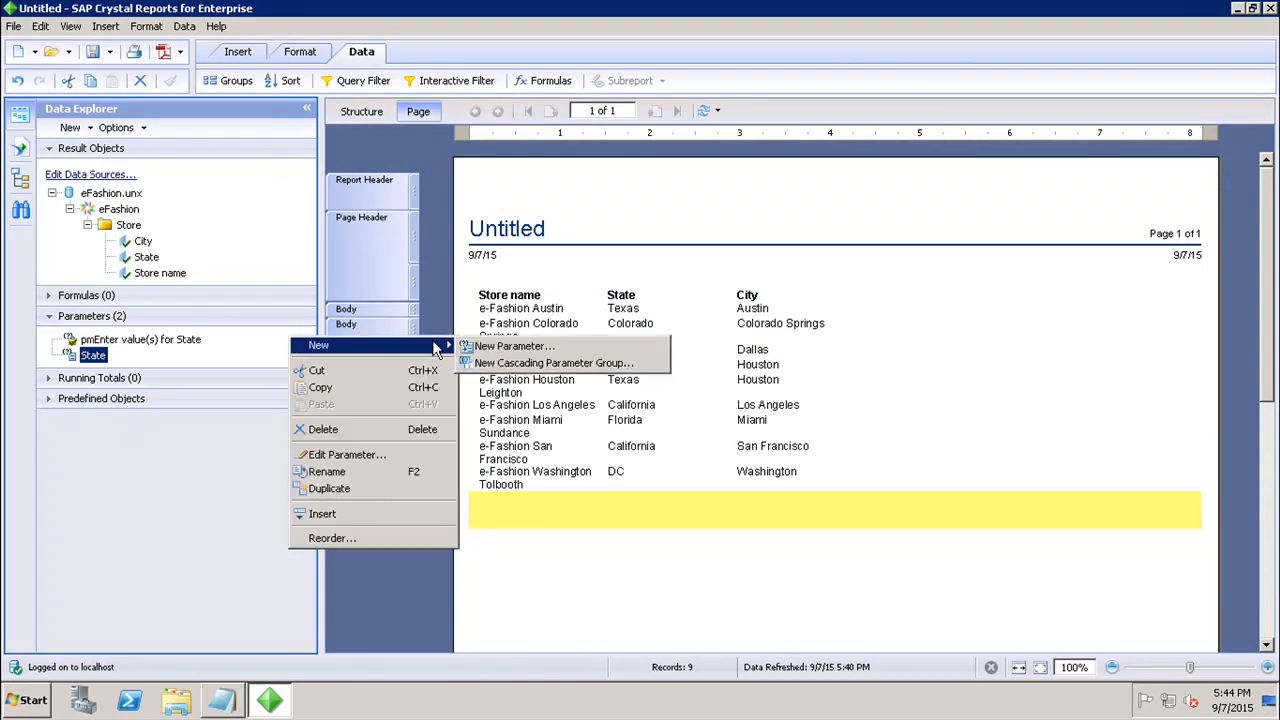
Step: Create Parameter2 as a String parameter with Allow Multiple Values ticked
click(514, 346)
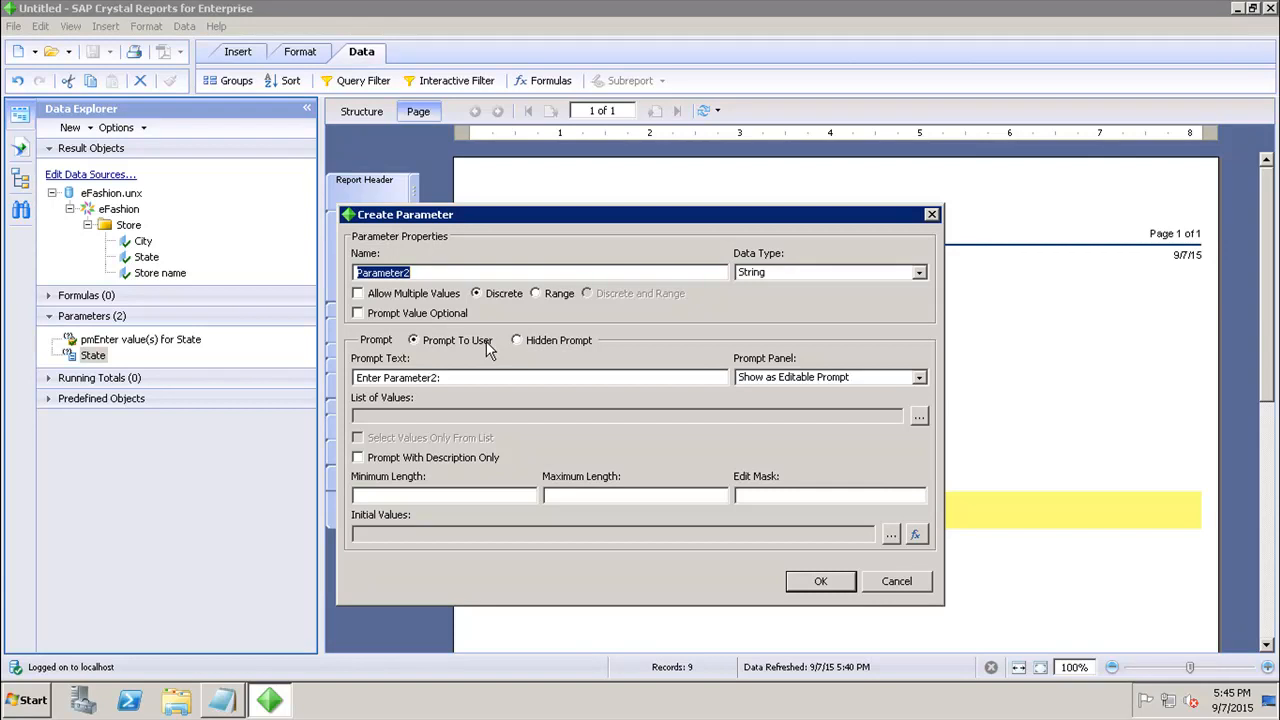
mouse_move(890, 270)
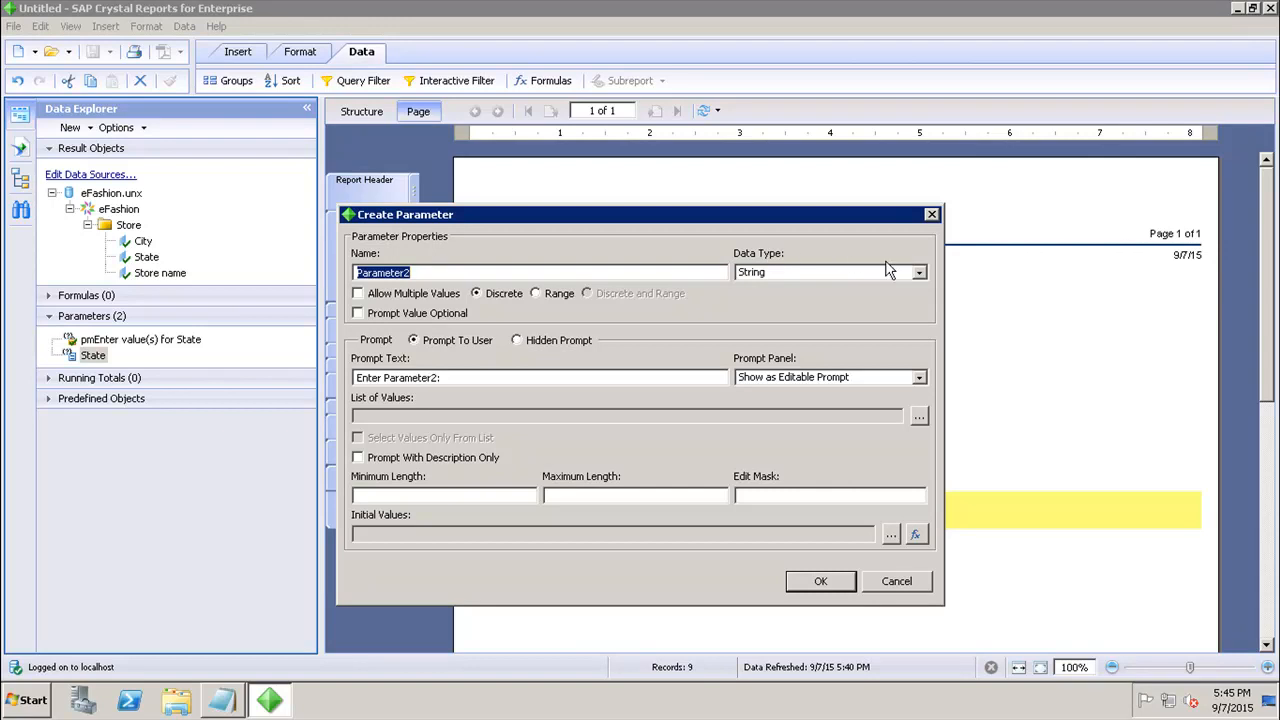
click(917, 272)
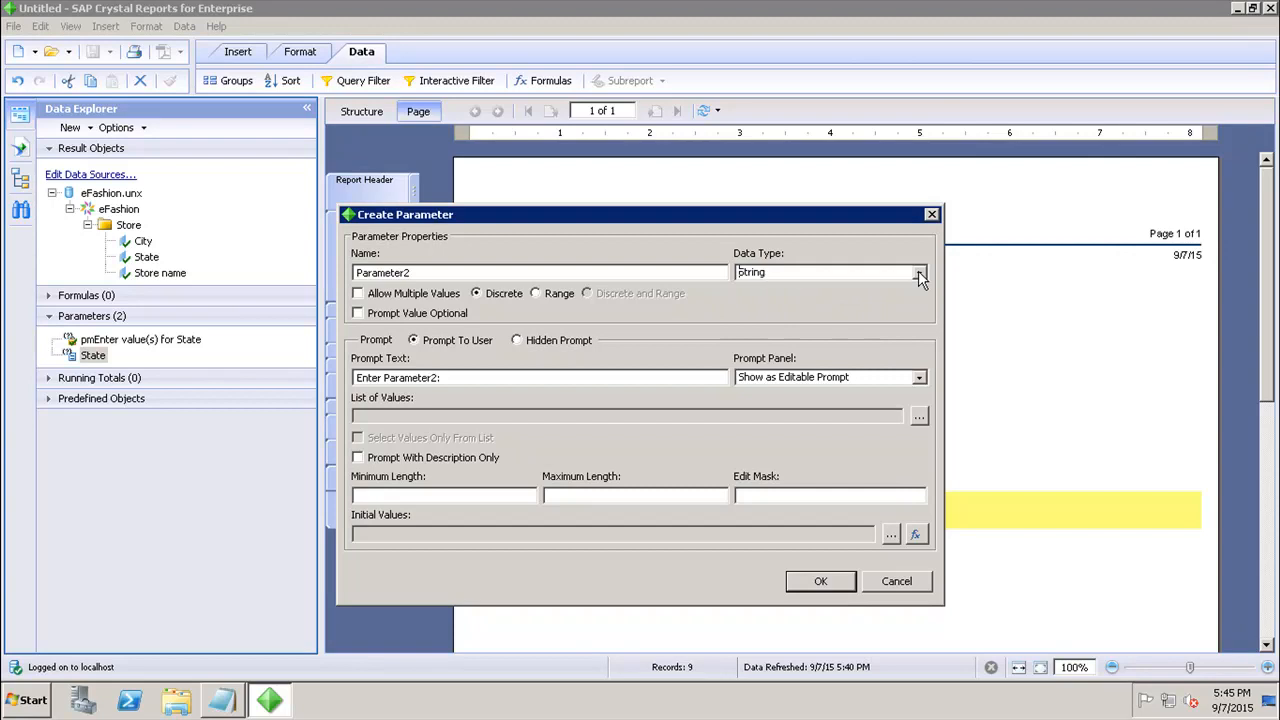
mouse_move(540, 310)
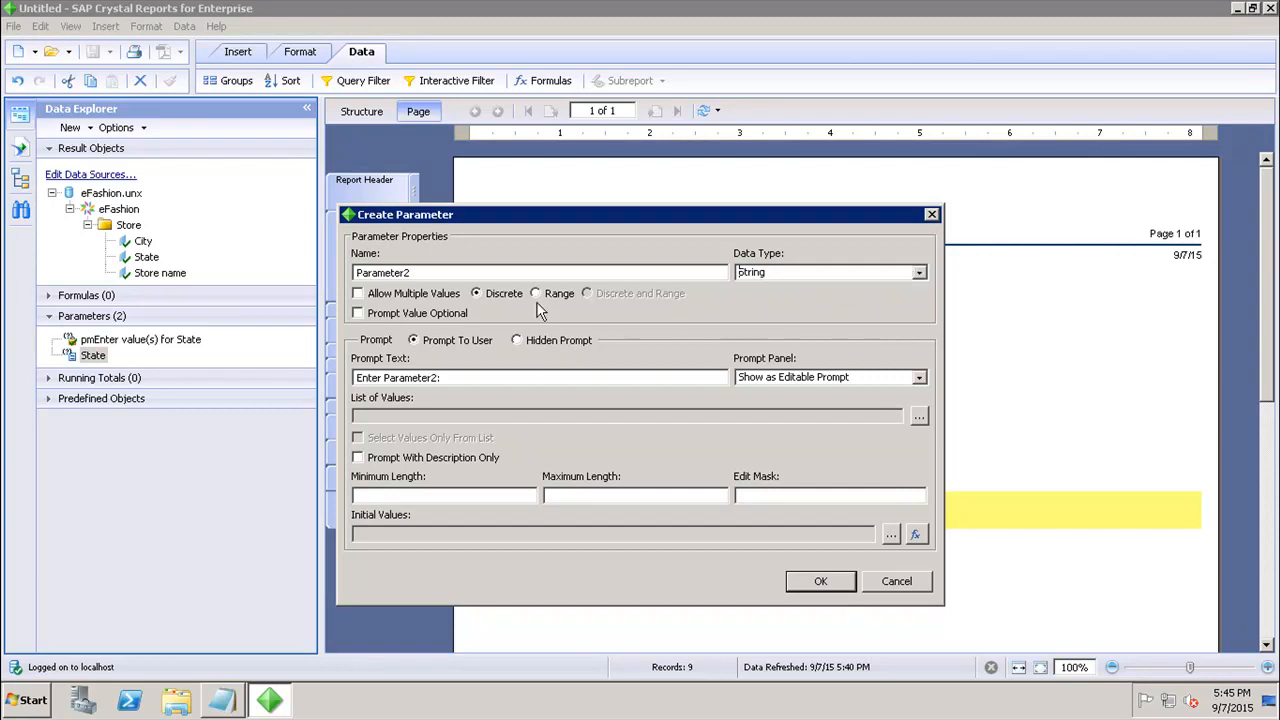
mouse_move(390, 305)
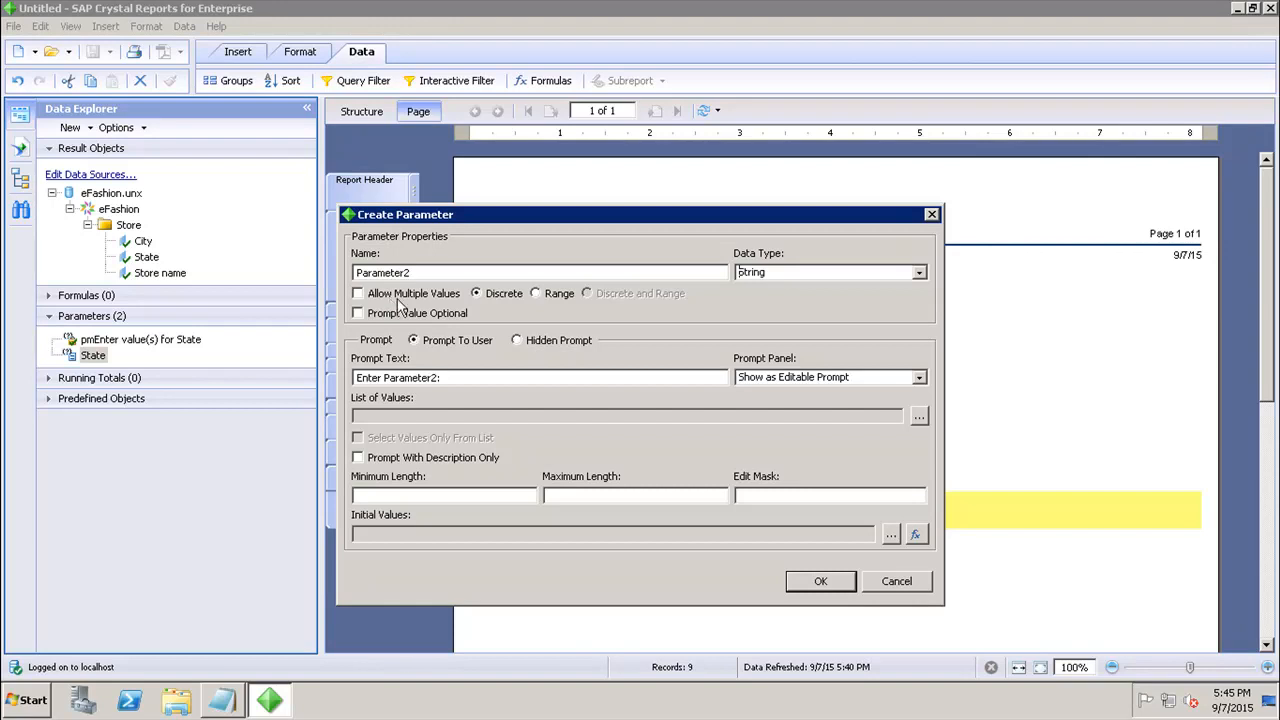
mouse_move(363, 311)
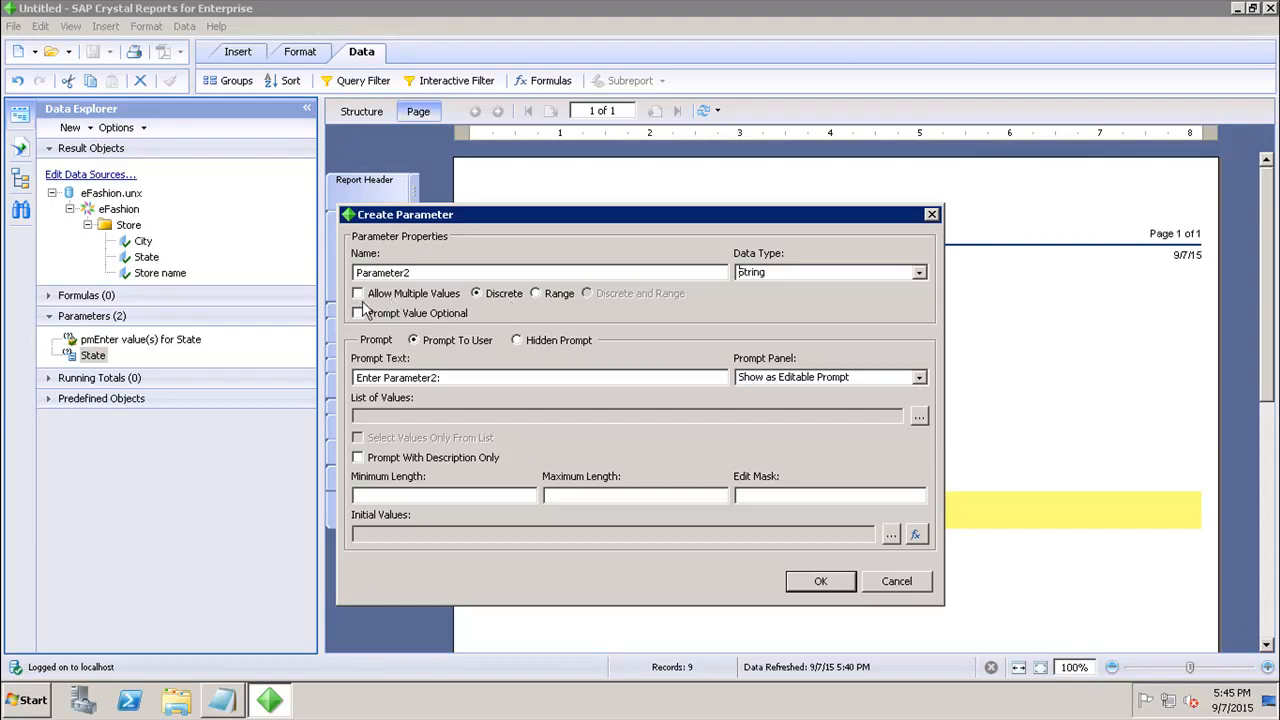
click(357, 293)
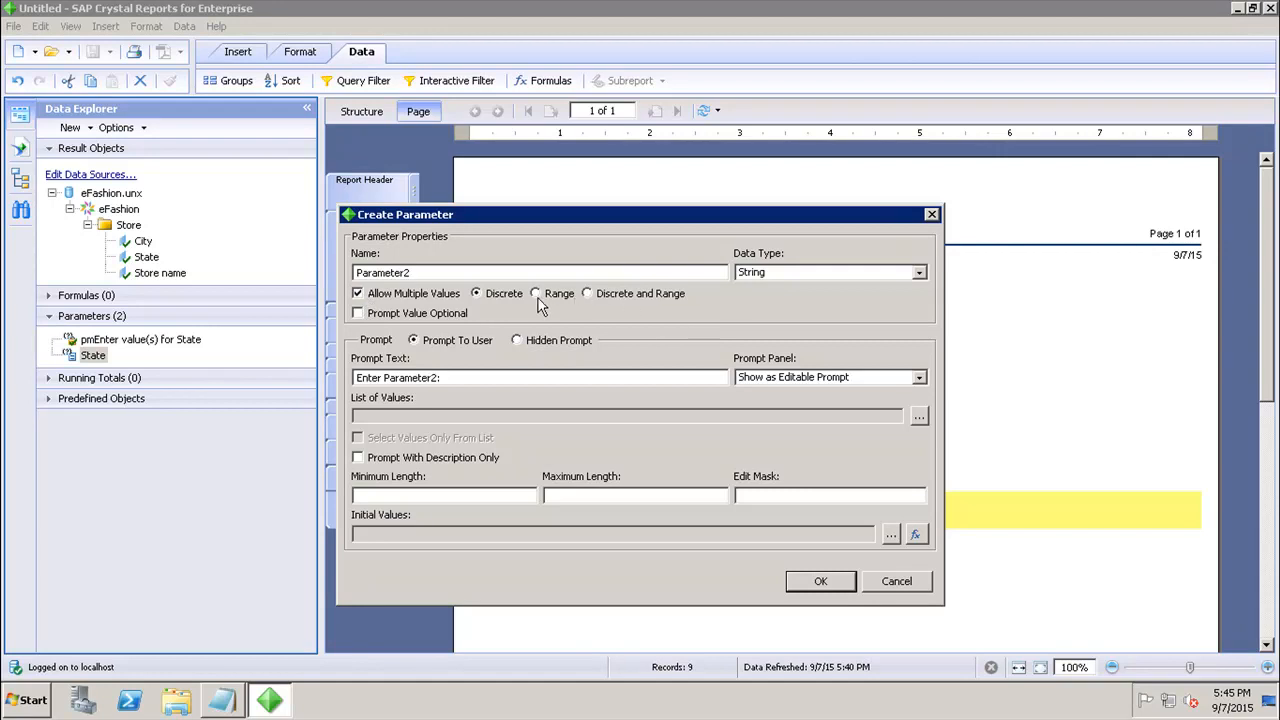
mouse_move(640, 315)
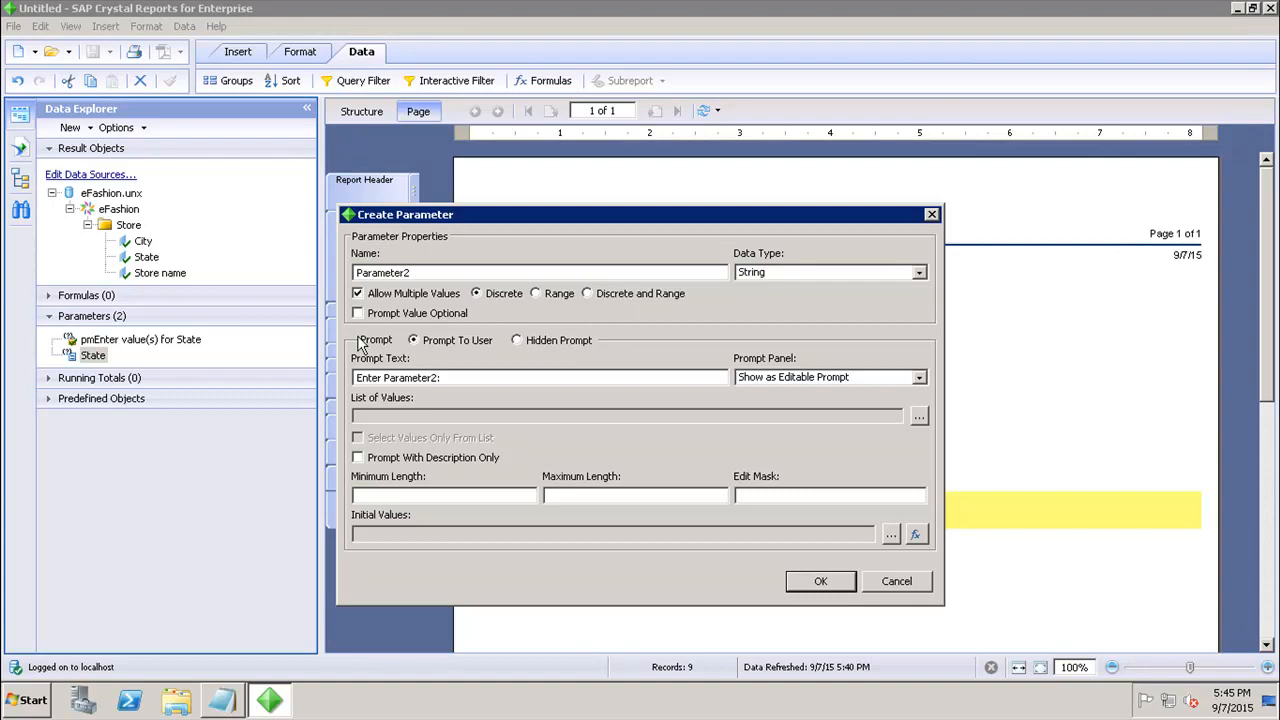
mouse_move(408, 335)
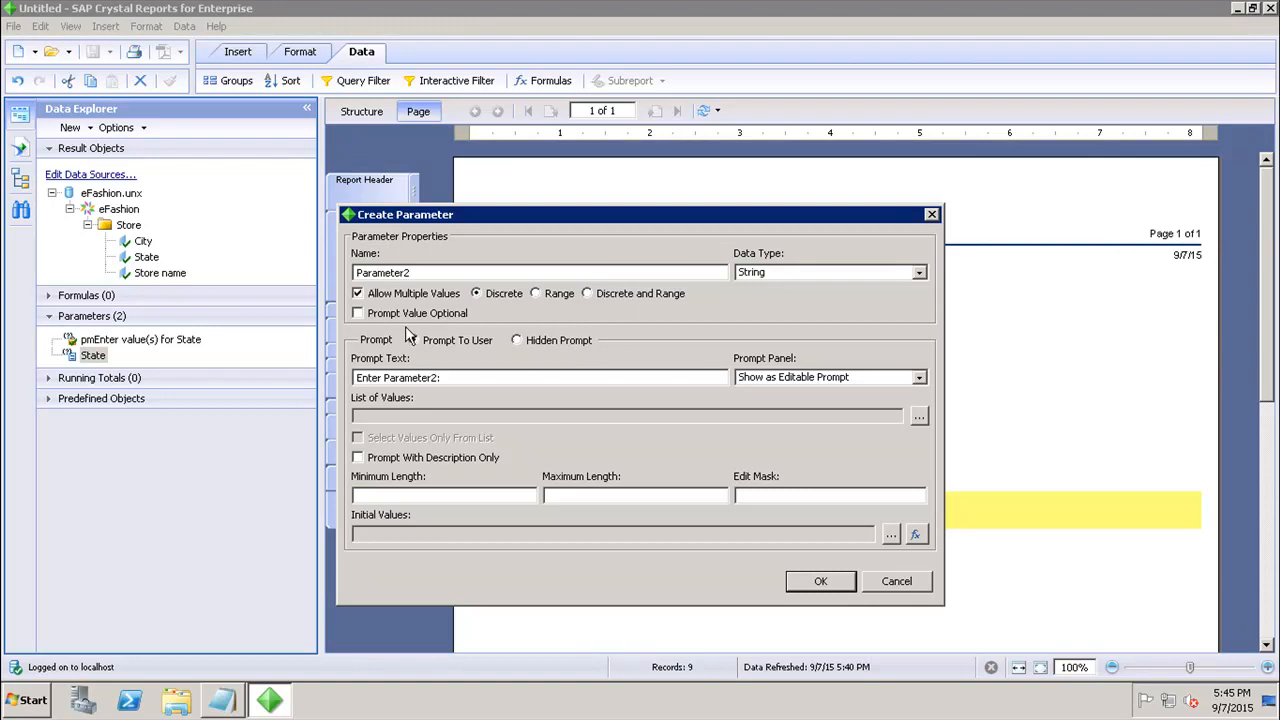
Step: Keep 'Enter Parameter2:' as prompt text and review Prompt Panel display choices, left editable
click(413, 340)
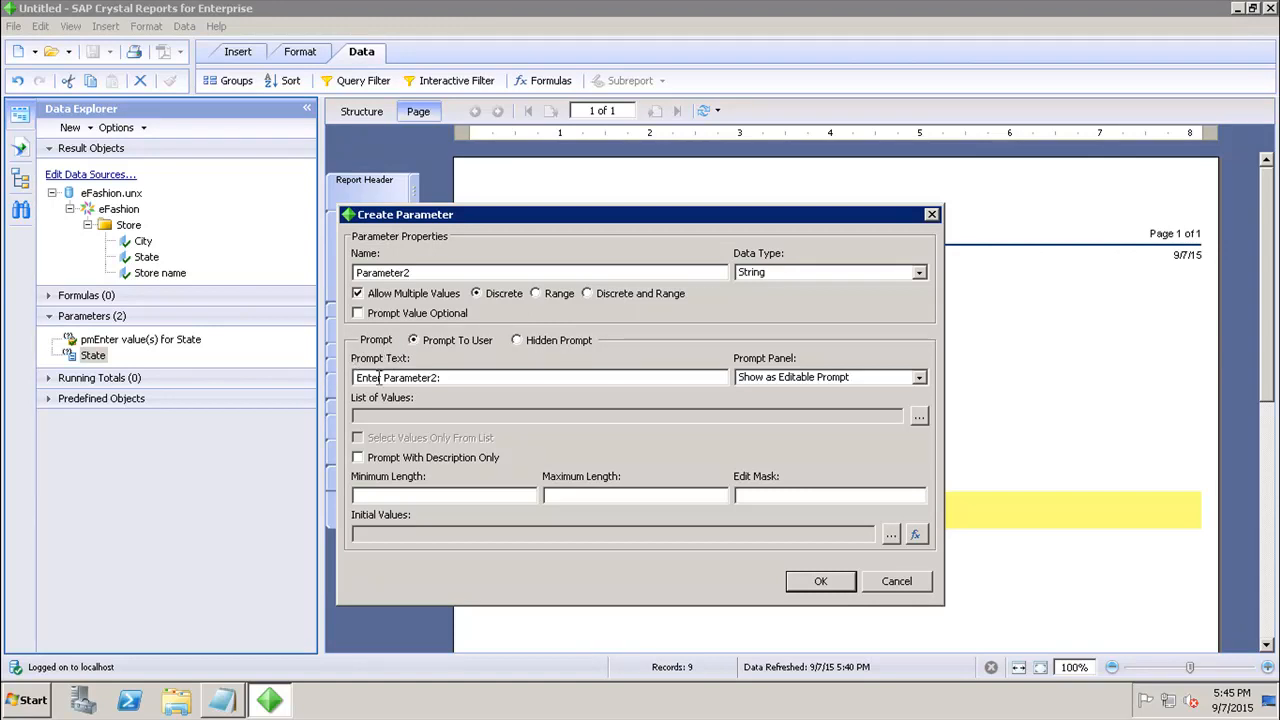
mouse_move(470, 345)
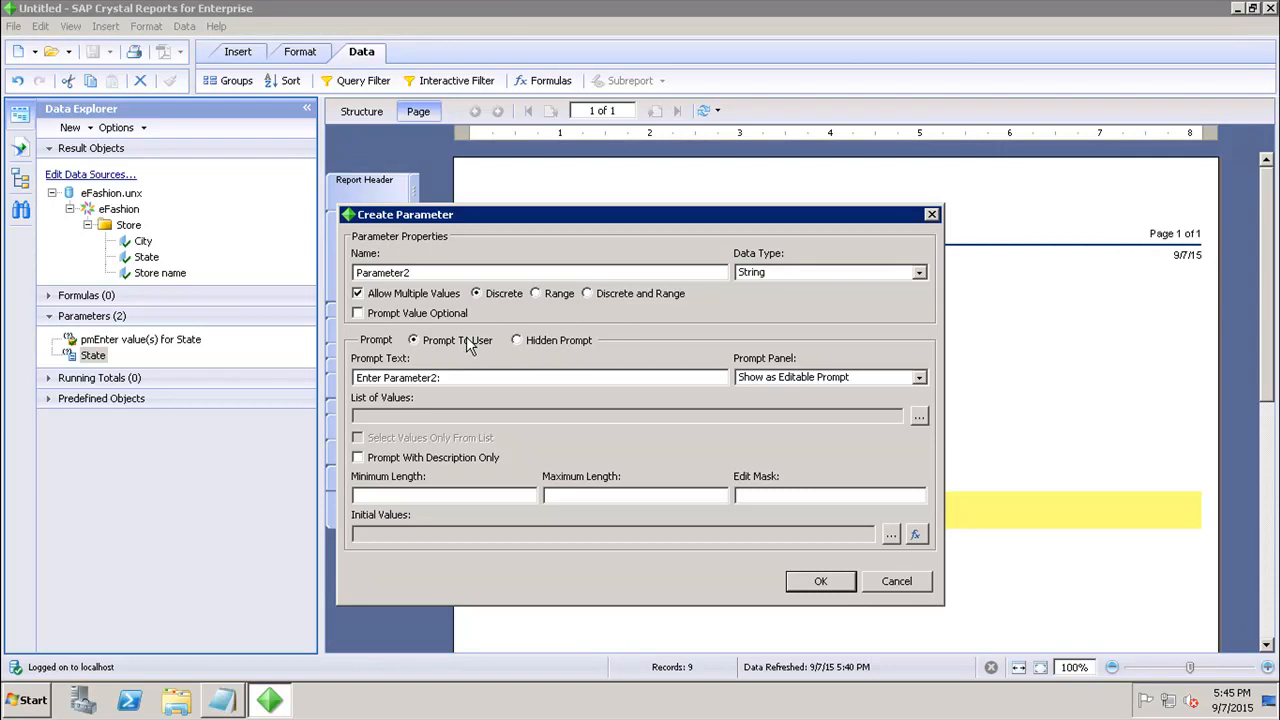
mouse_move(537, 347)
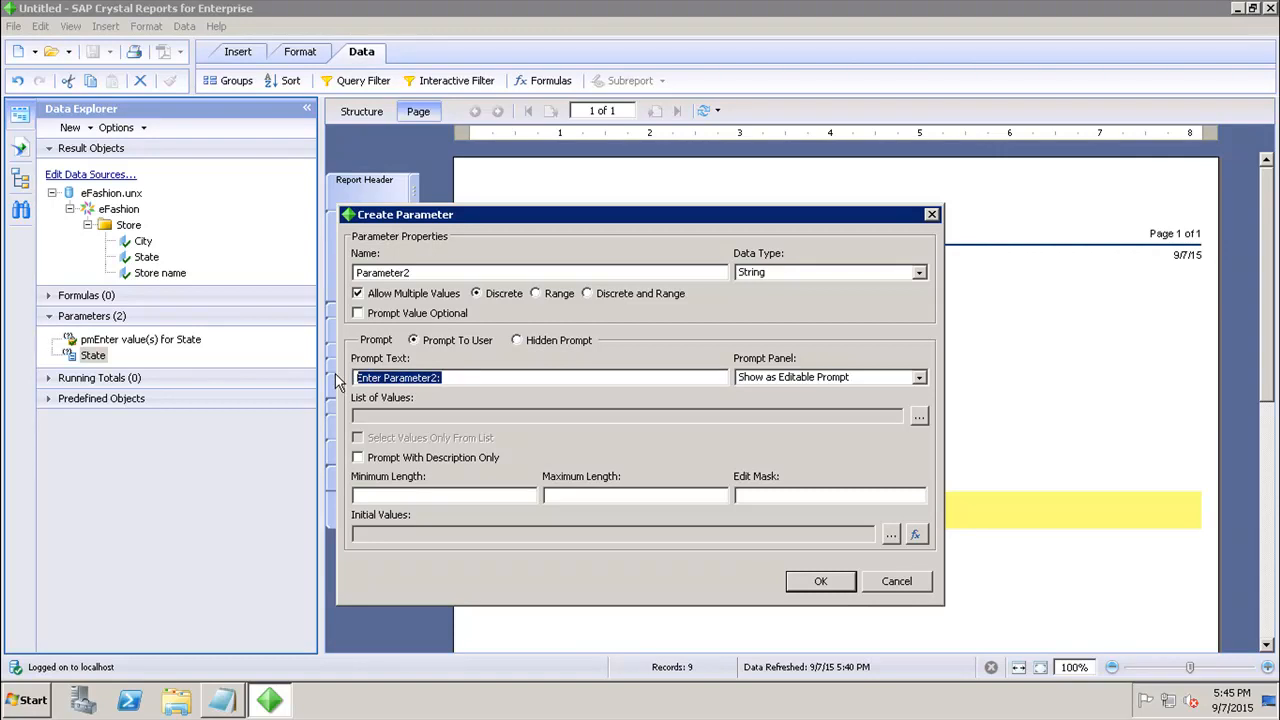
mouse_move(735, 372)
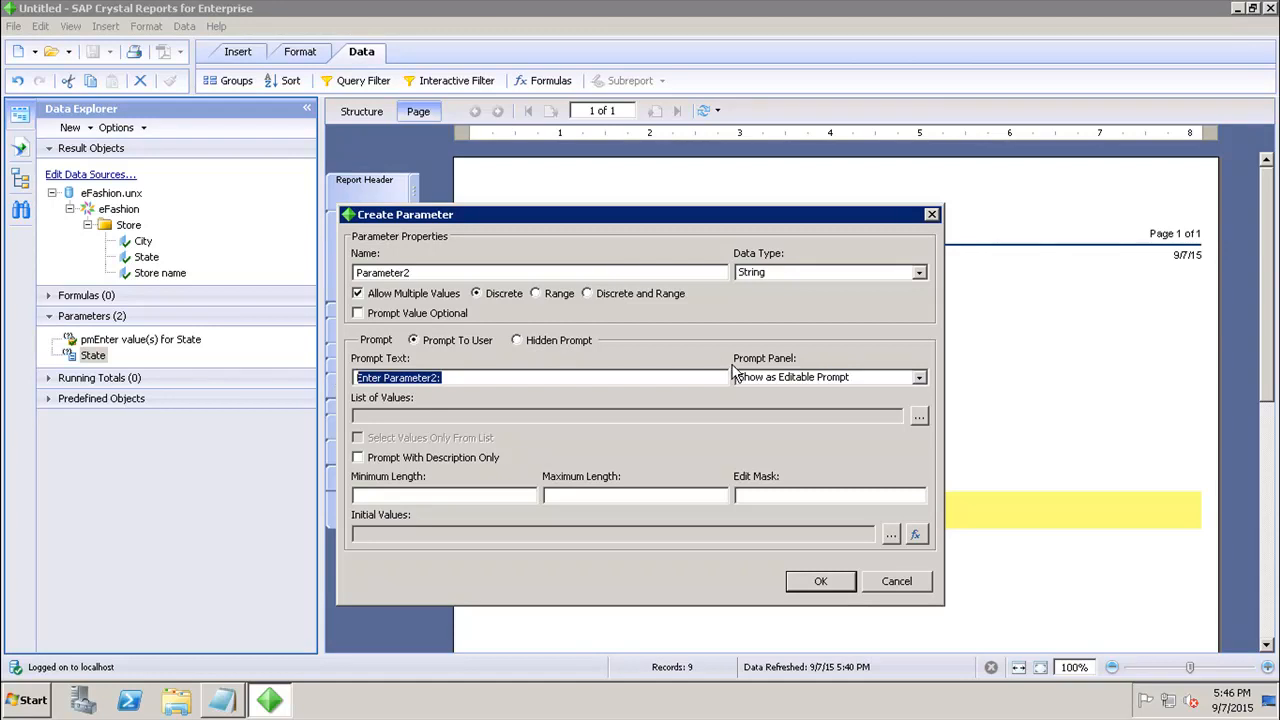
mouse_move(925, 385)
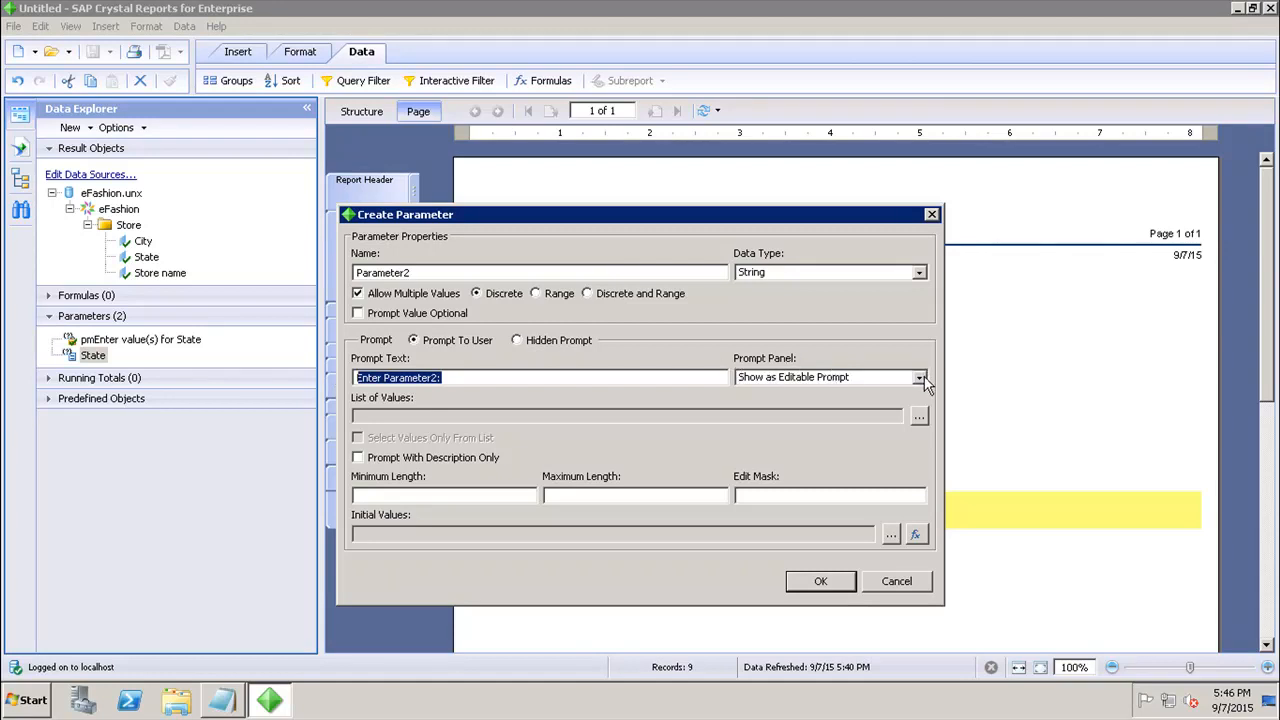
click(918, 377)
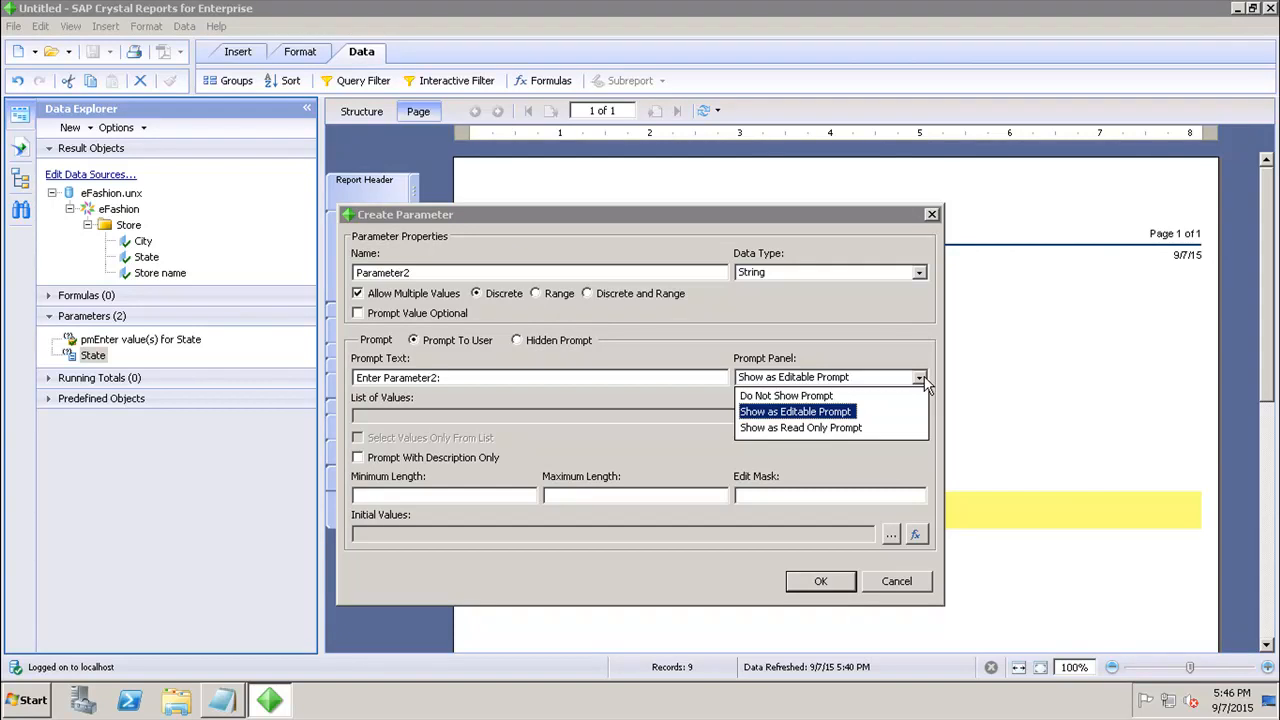
mouse_move(786, 396)
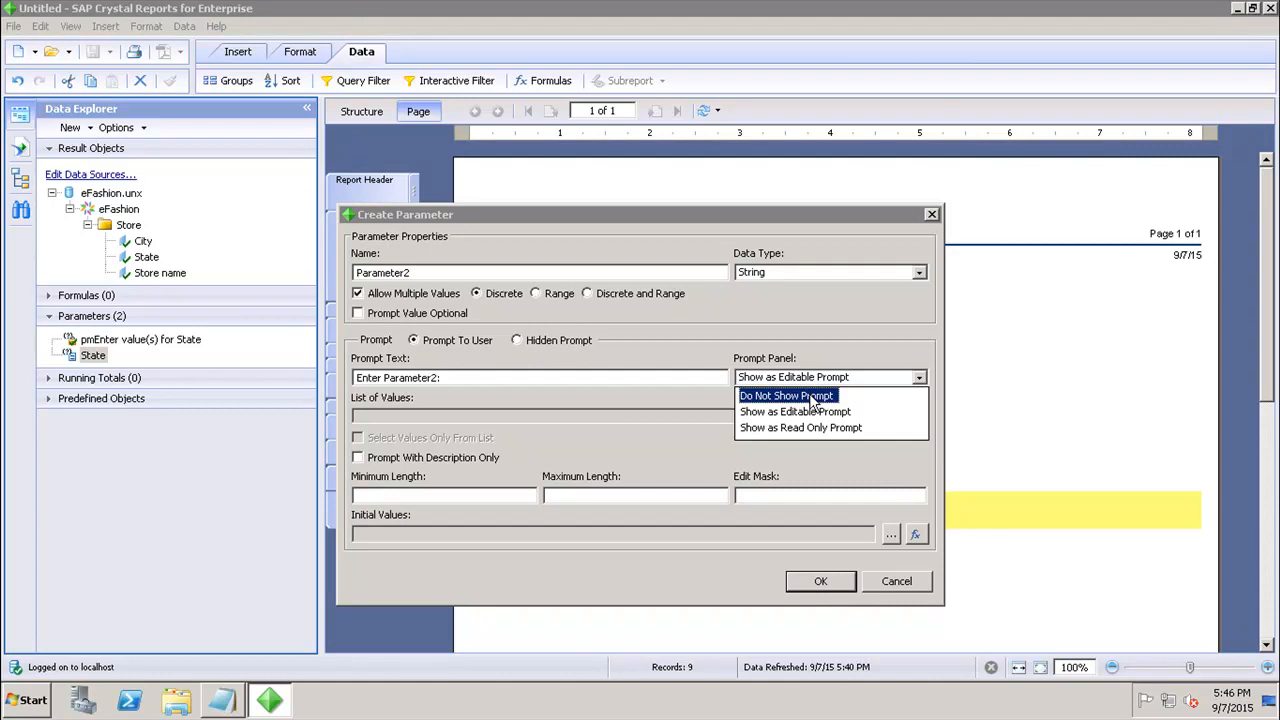
mouse_move(800, 427)
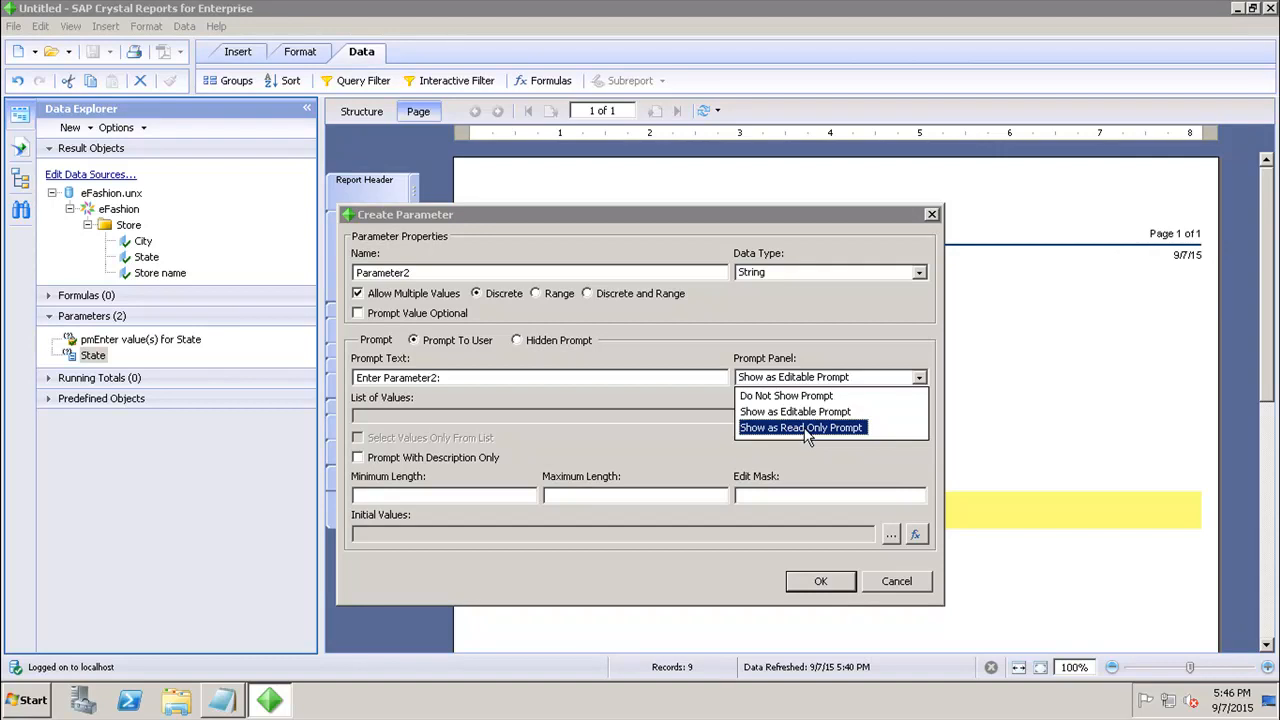
mouse_move(473, 355)
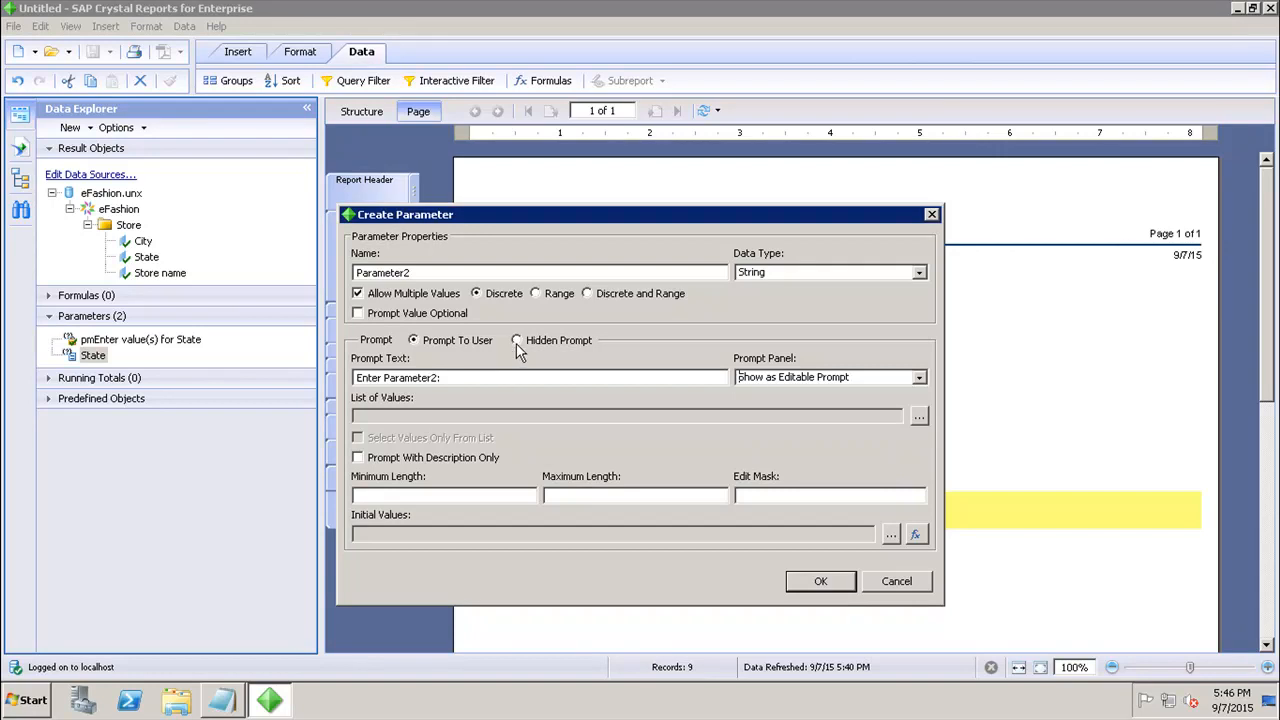
Step: Set Parameter2 to Hidden Prompt and cancel Select Initial Values, adding none
click(516, 340)
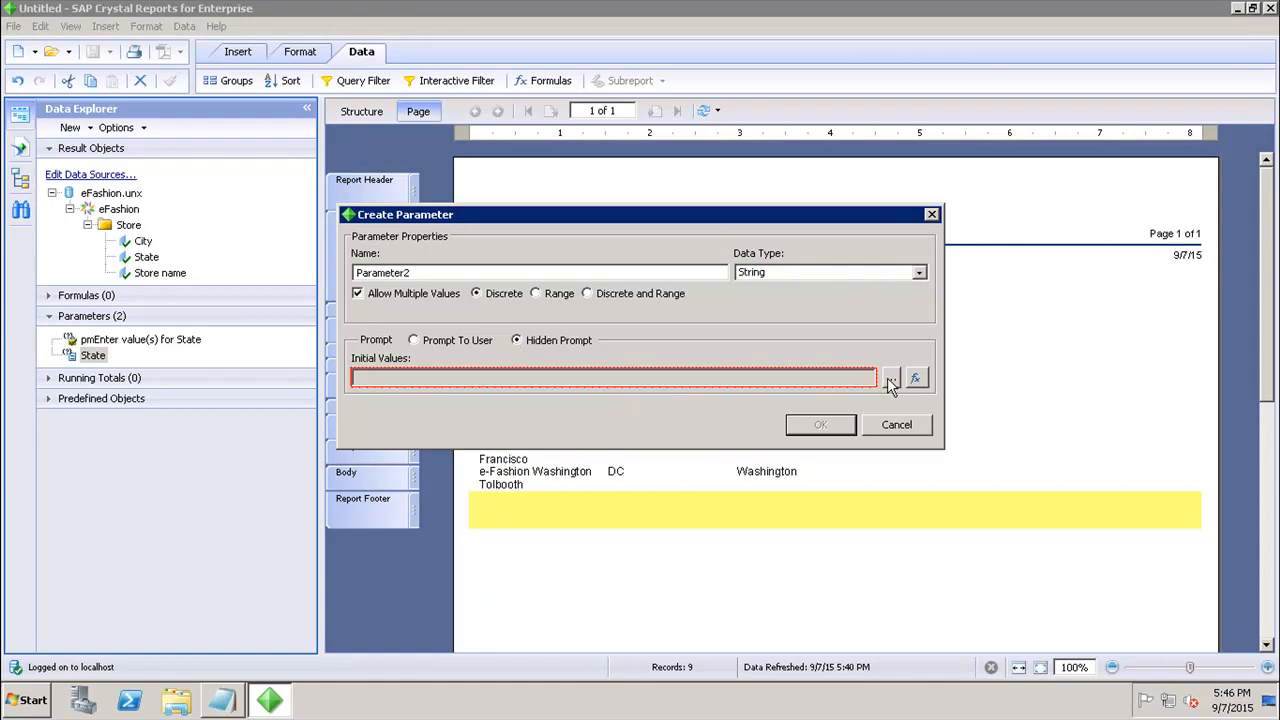
click(890, 378)
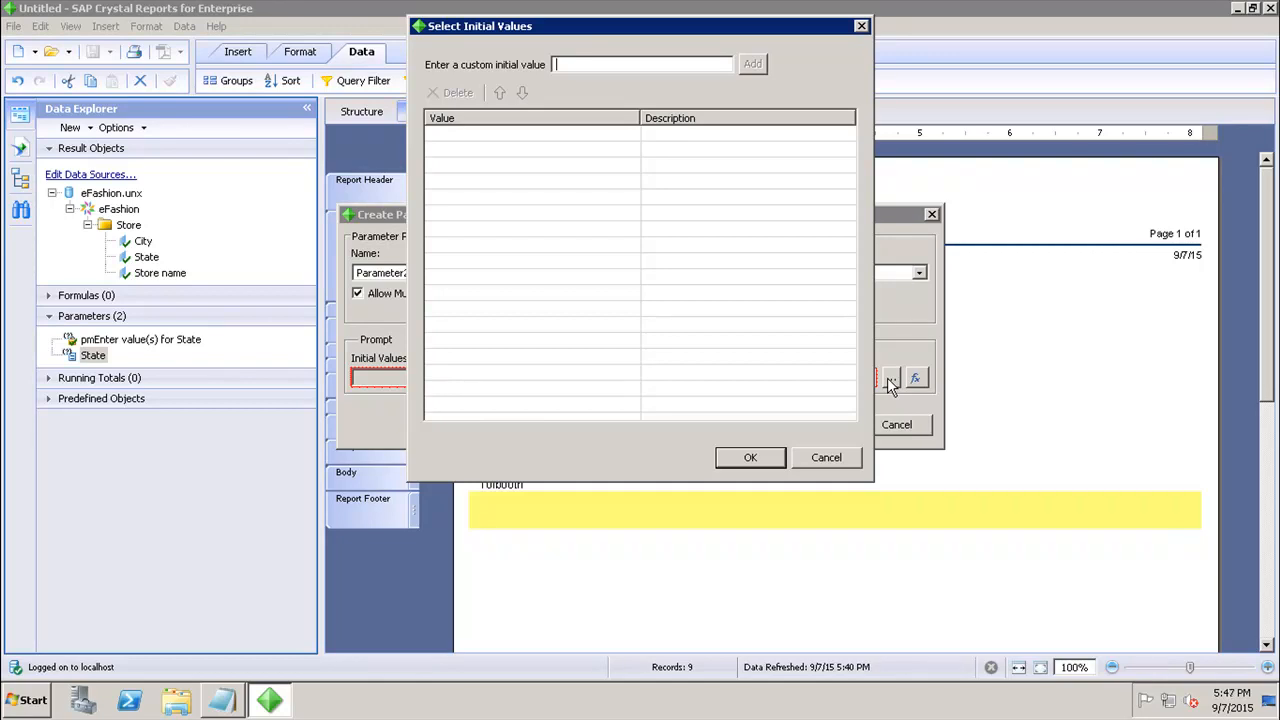
mouse_move(815, 435)
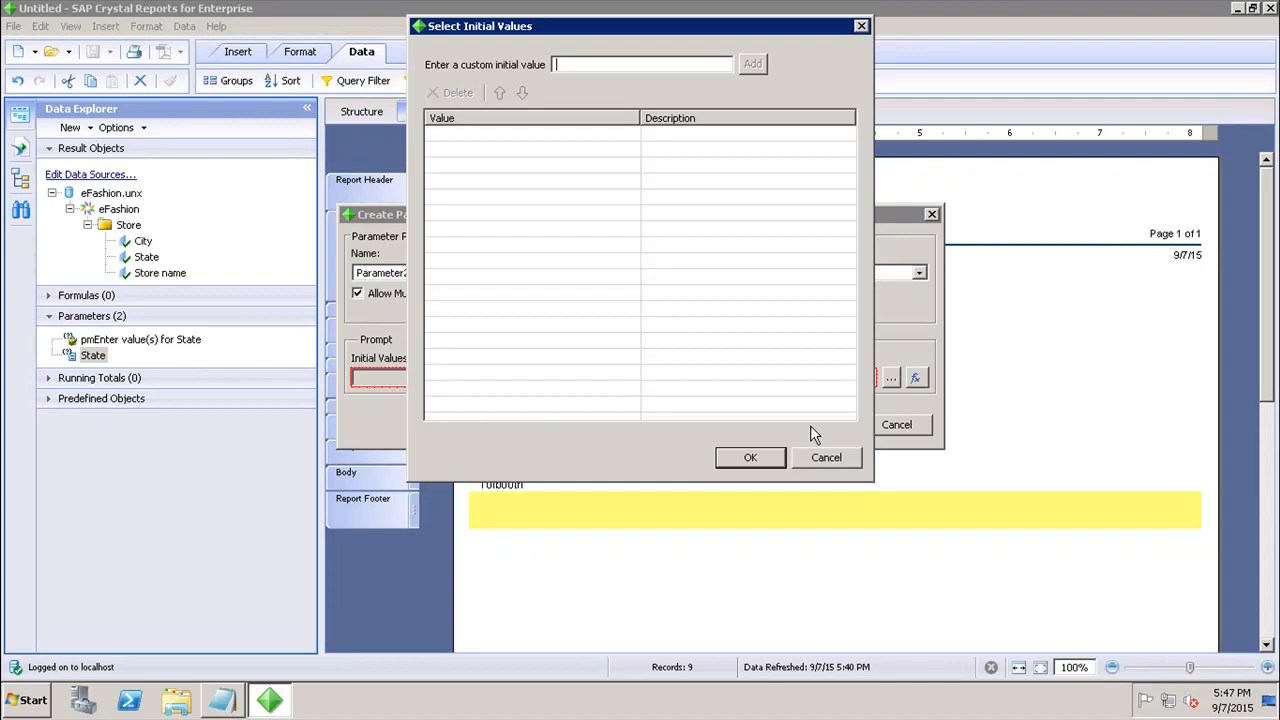
mouse_move(597, 186)
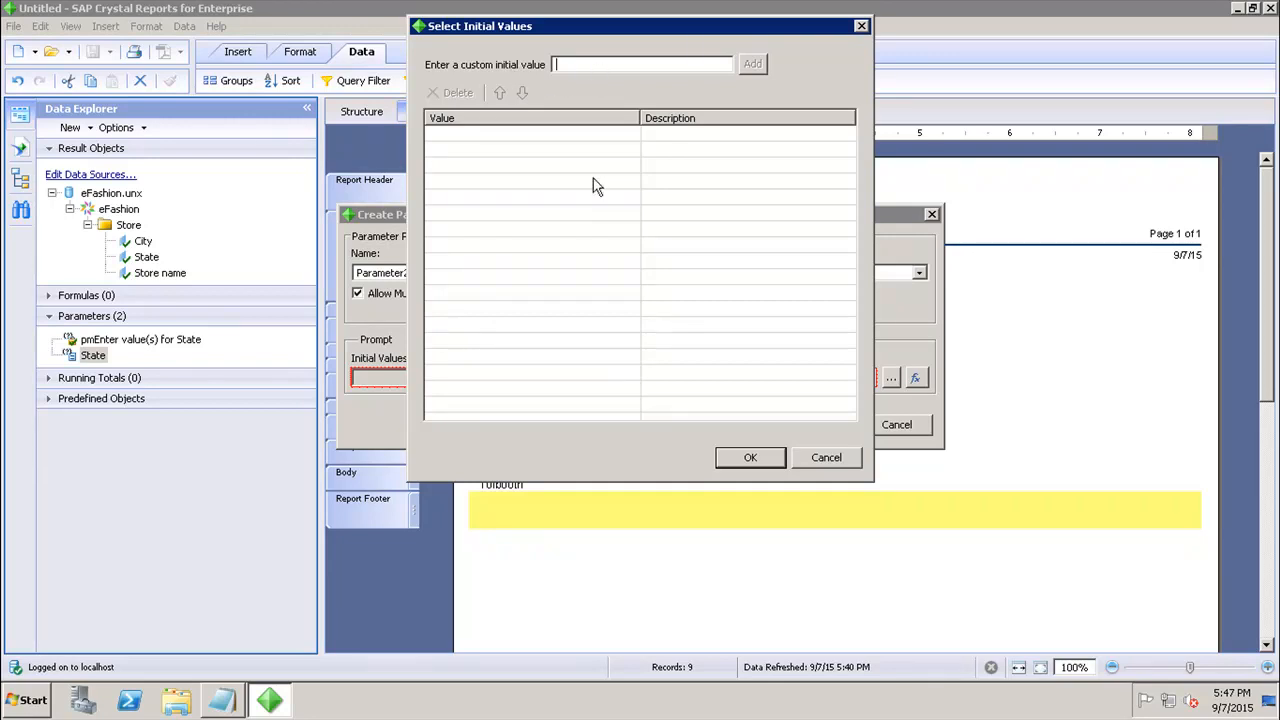
mouse_move(565, 140)
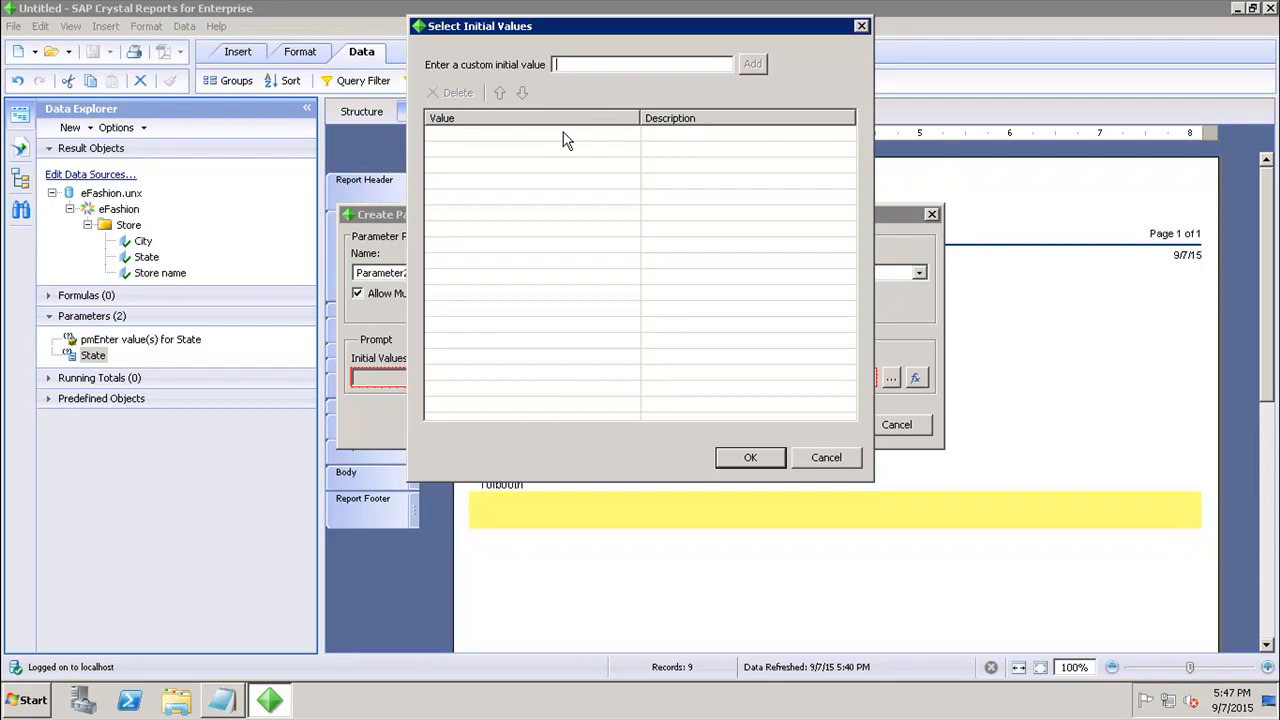
mouse_move(826, 458)
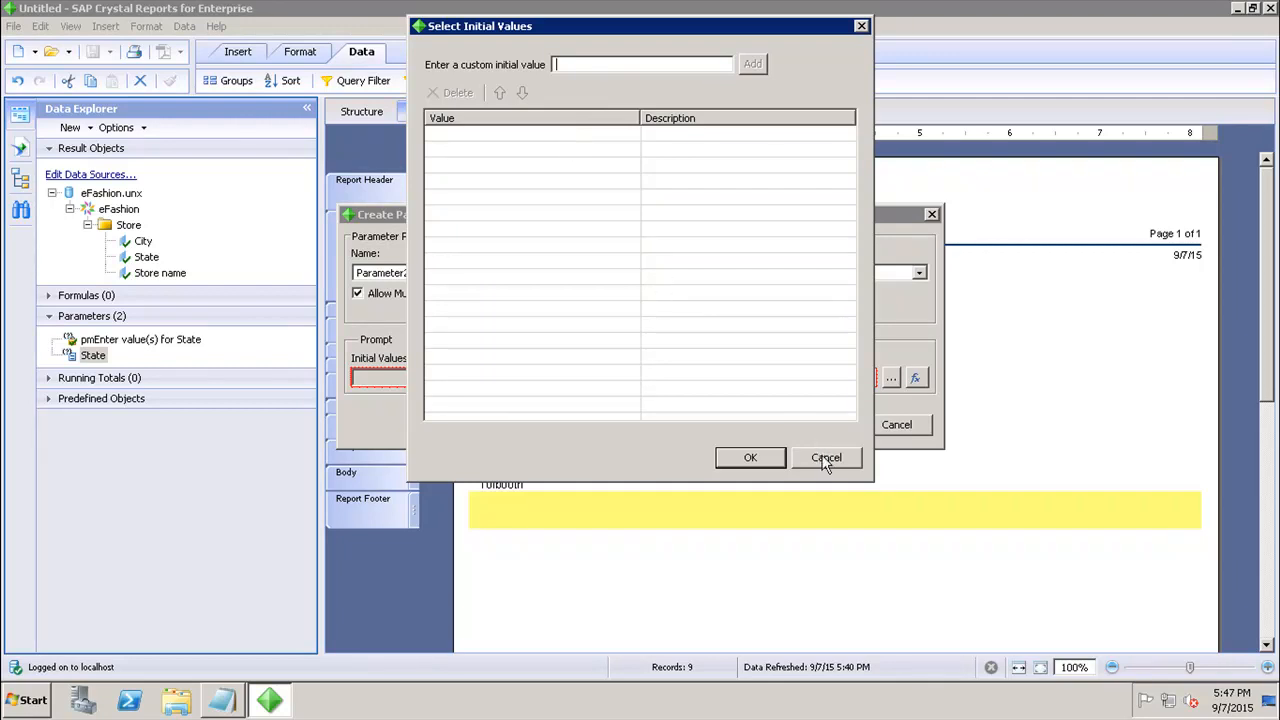
click(826, 457)
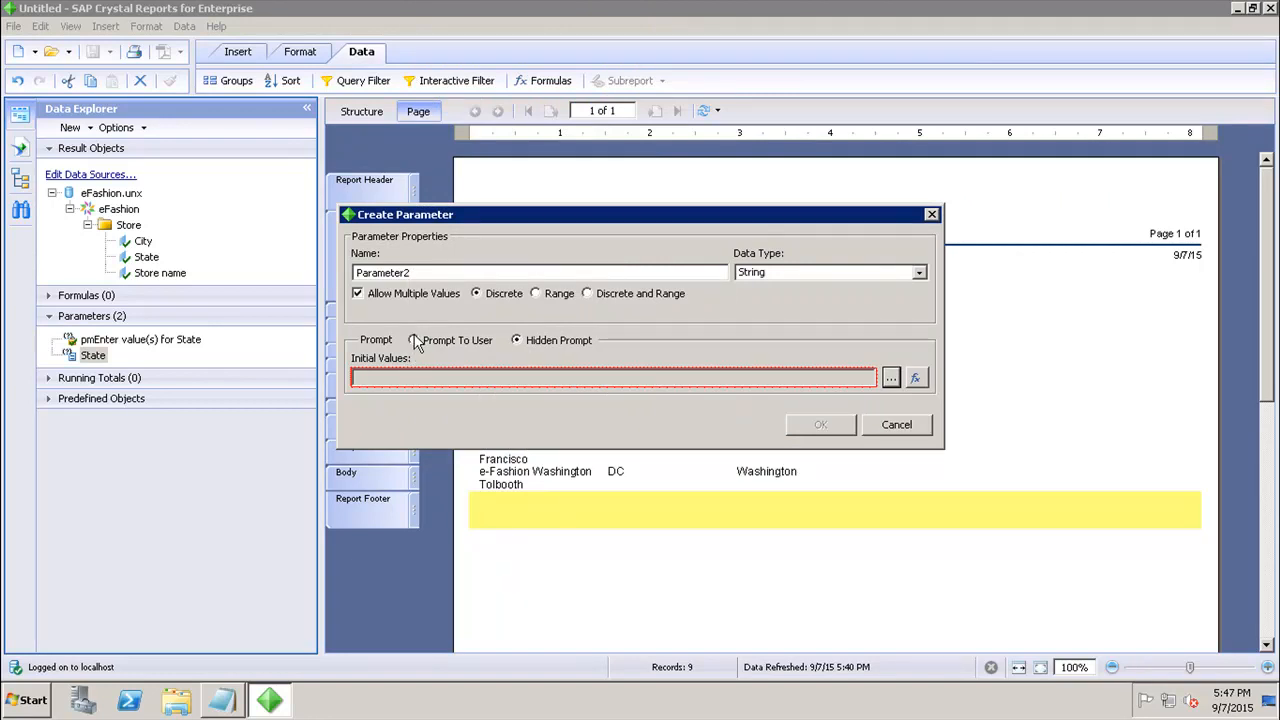
Step: Switch Parameter2 back to Prompt To User with 'Enter Parameter2:' prompt text
click(414, 340)
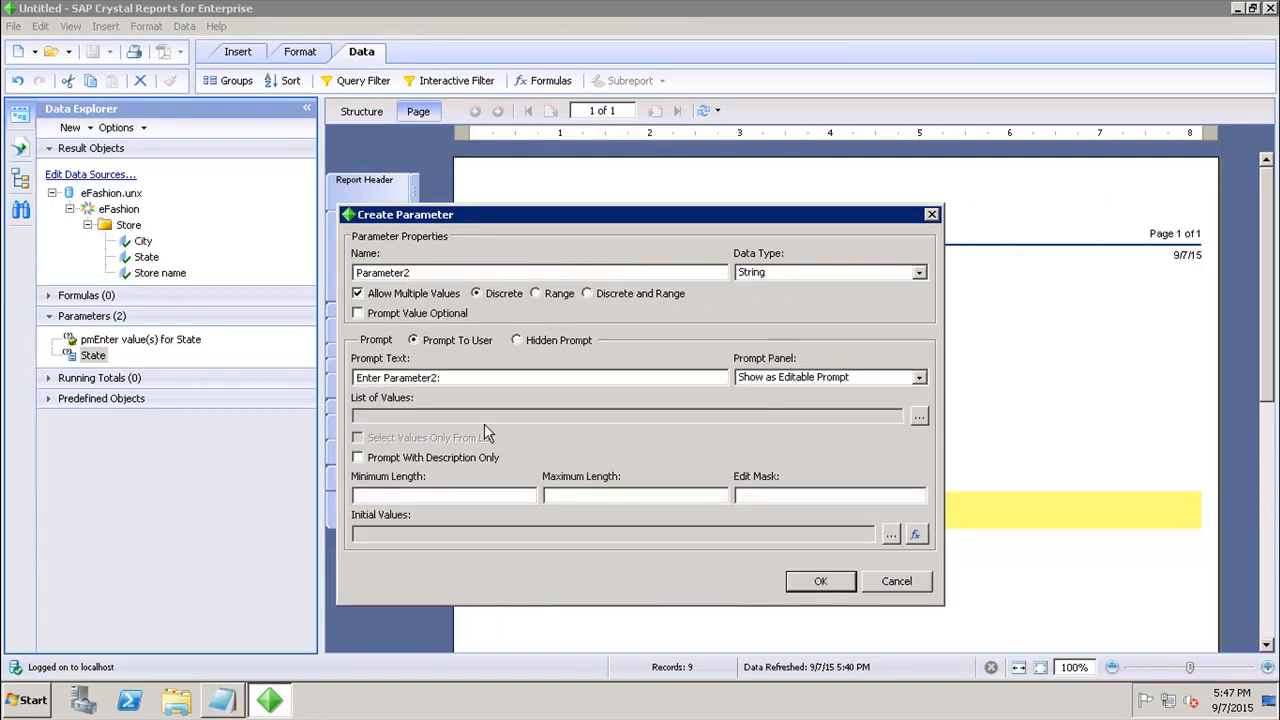
mouse_move(425, 408)
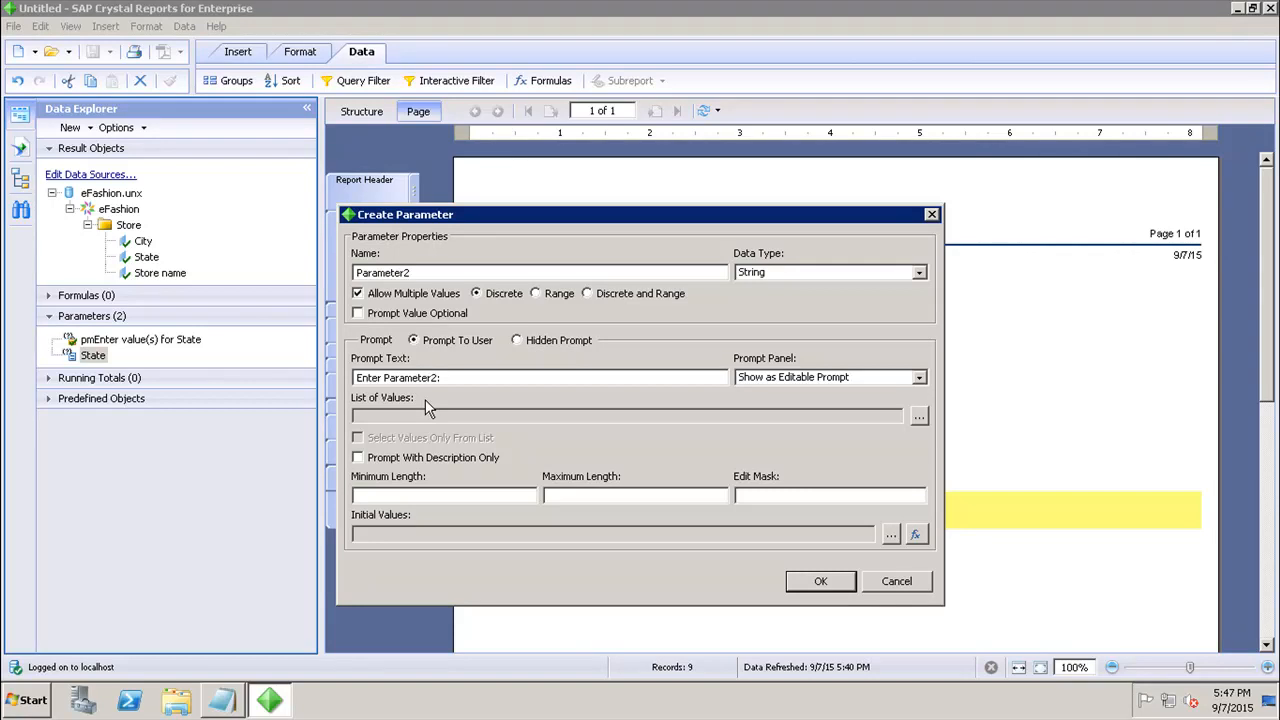
mouse_move(472, 507)
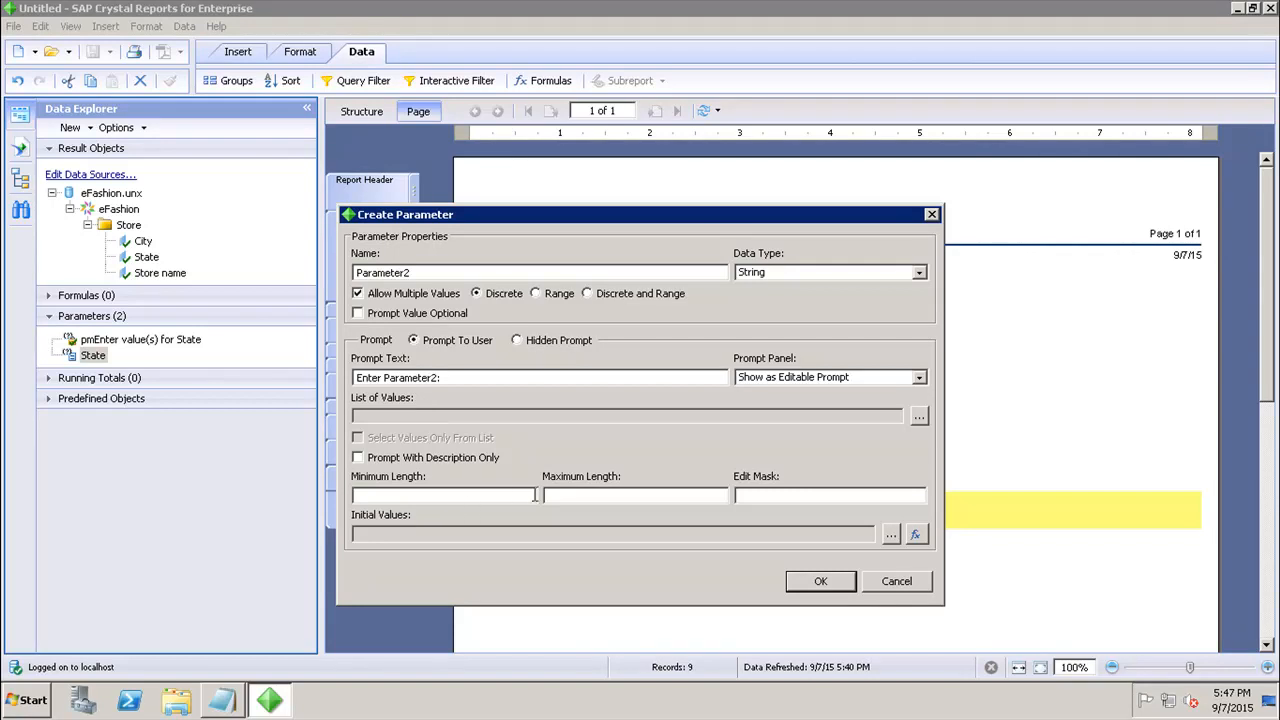
mouse_move(888, 574)
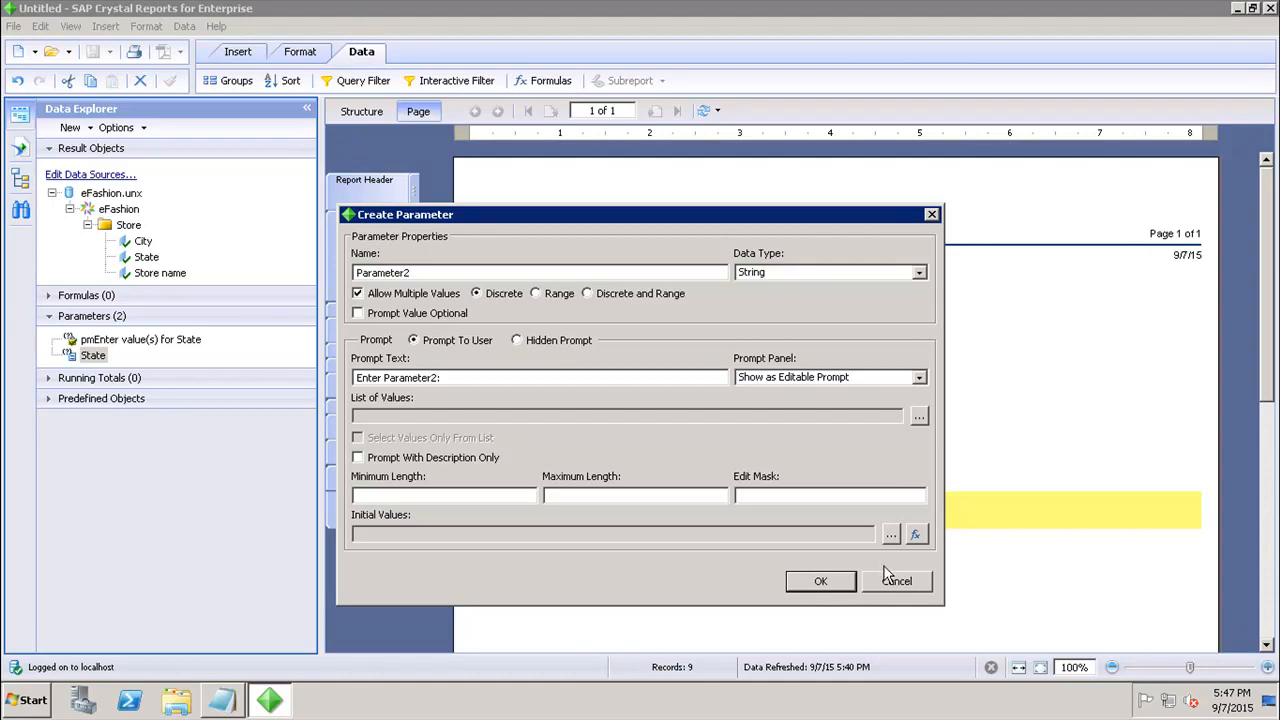
Step: Confirm Parameter2 into the parameters list and minimize Crystal Reports
click(820, 581)
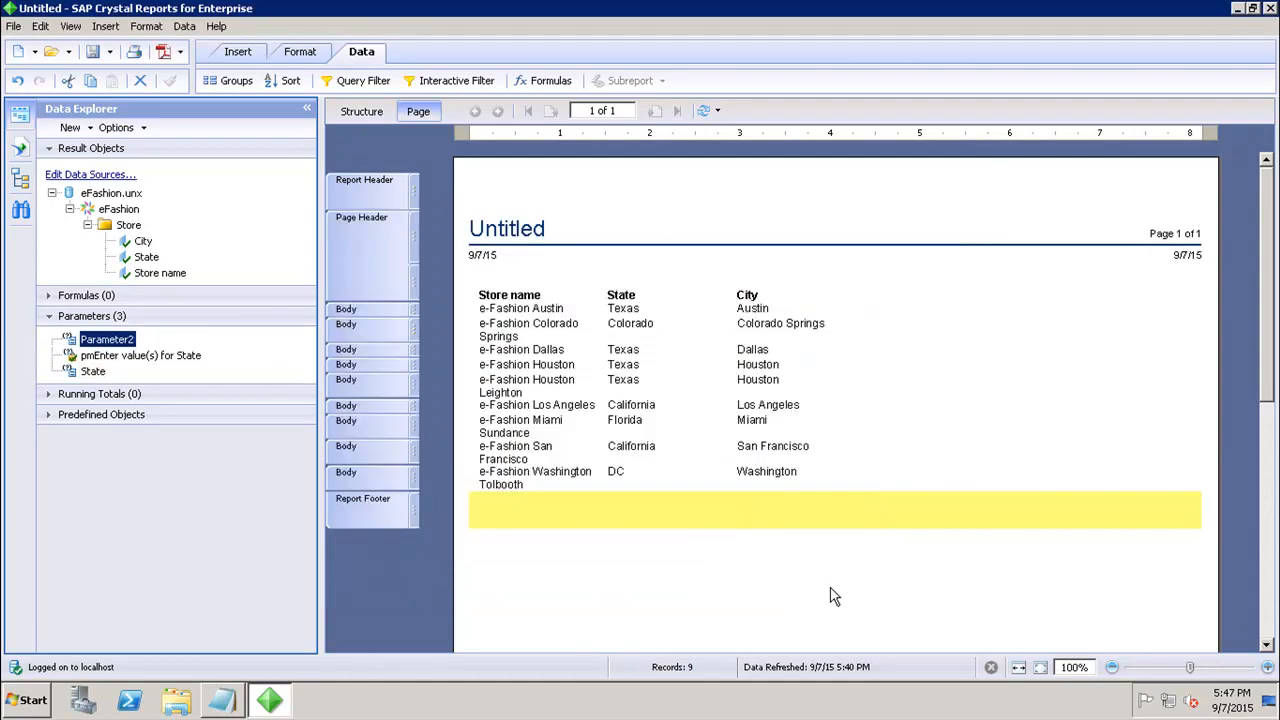
mouse_move(118, 357)
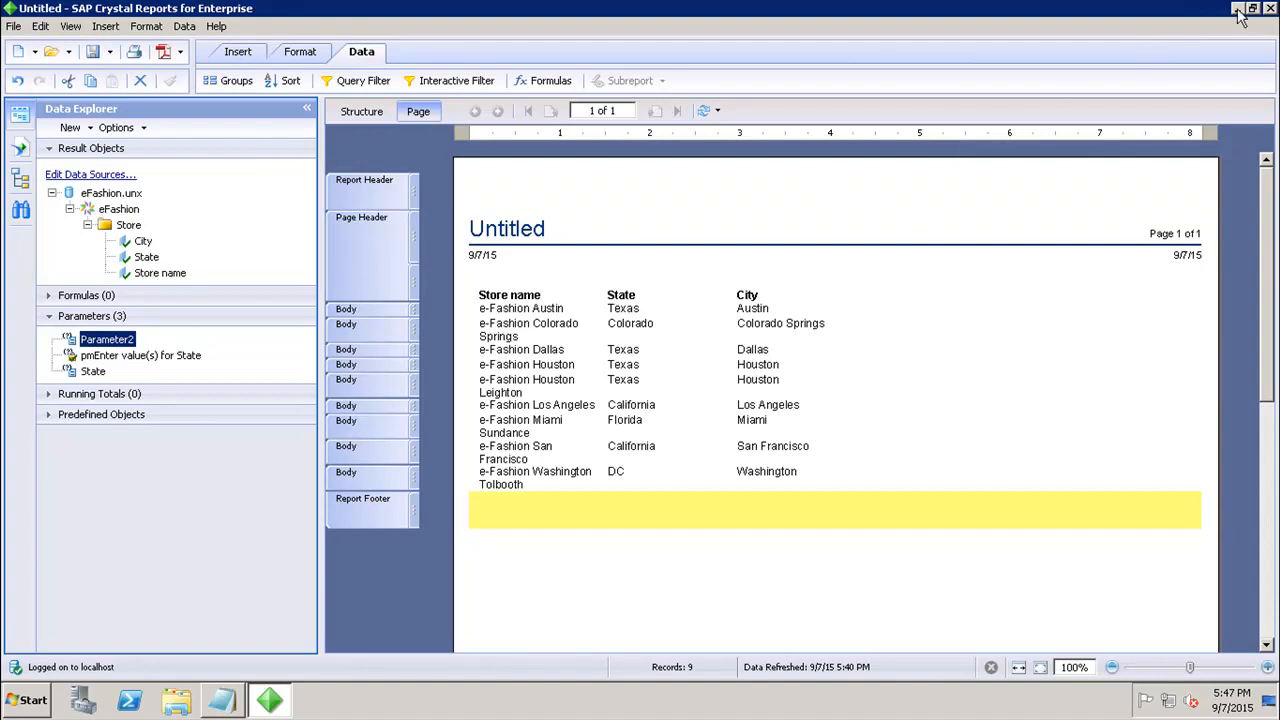
click(1240, 9)
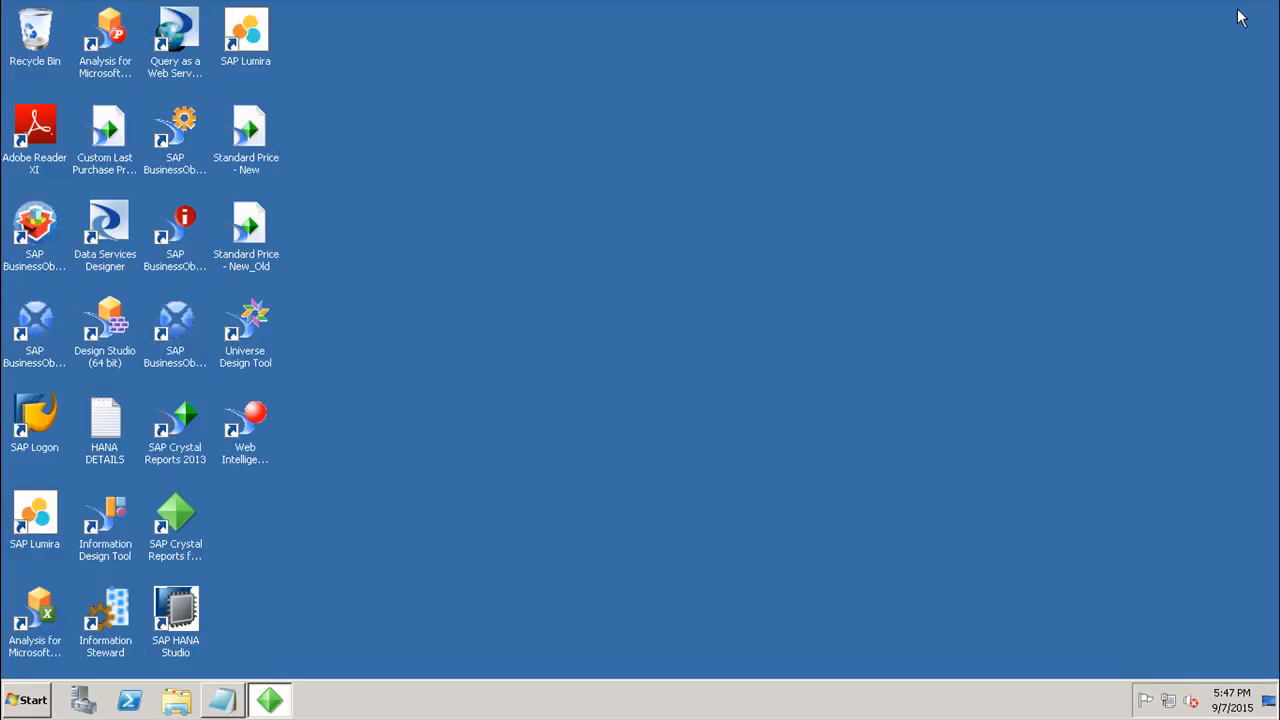